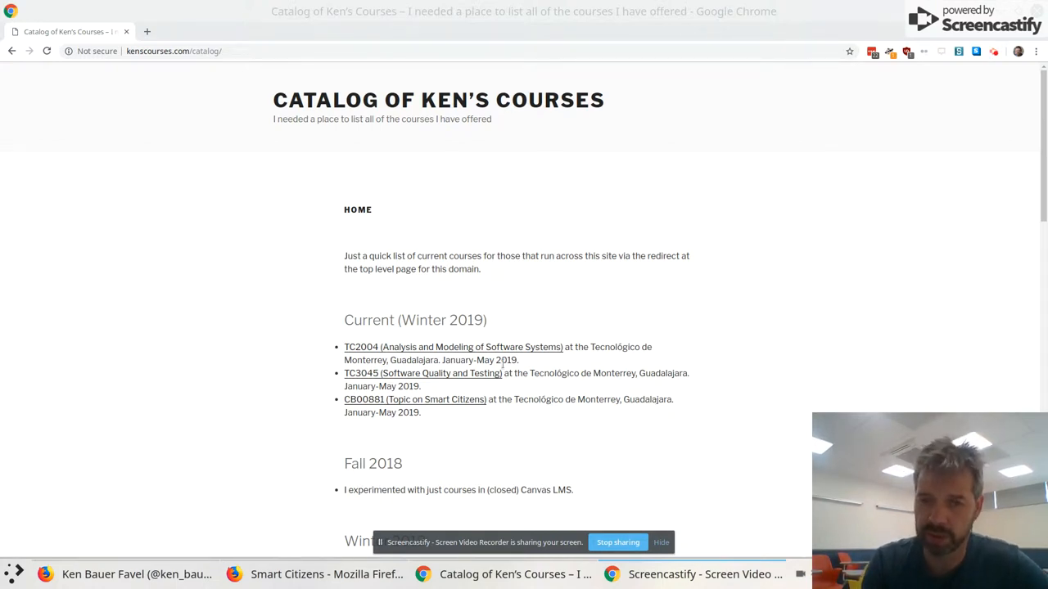
Go to the CB00881 Topic on Smart Citizens site under Current (Winter 2019).
left_click(416, 400)
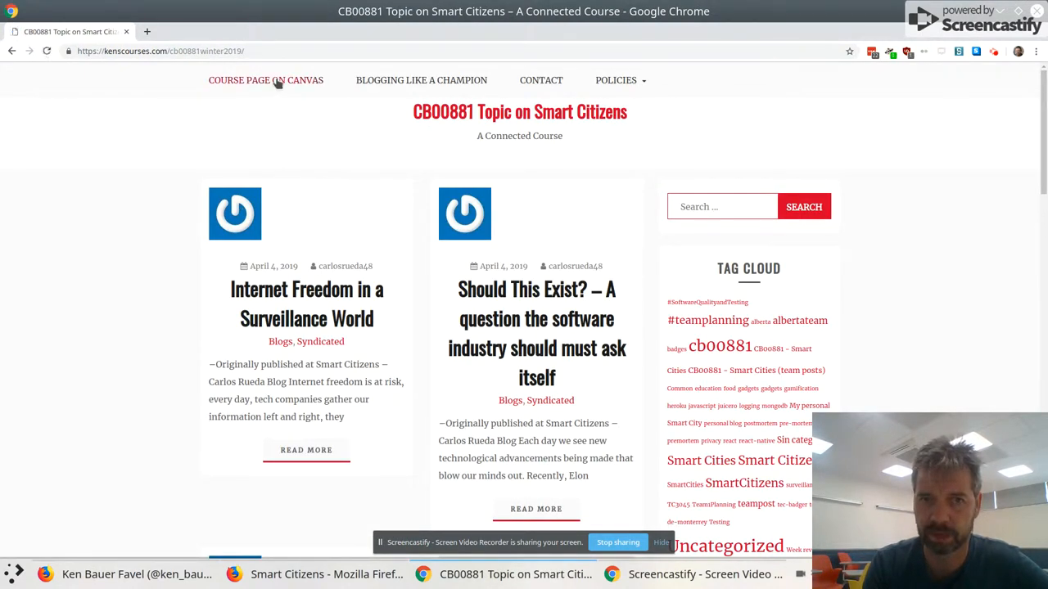
Follow 'Course Page on Canvas' to reach the Smart Citizens Canvas home page.
left_click(266, 80)
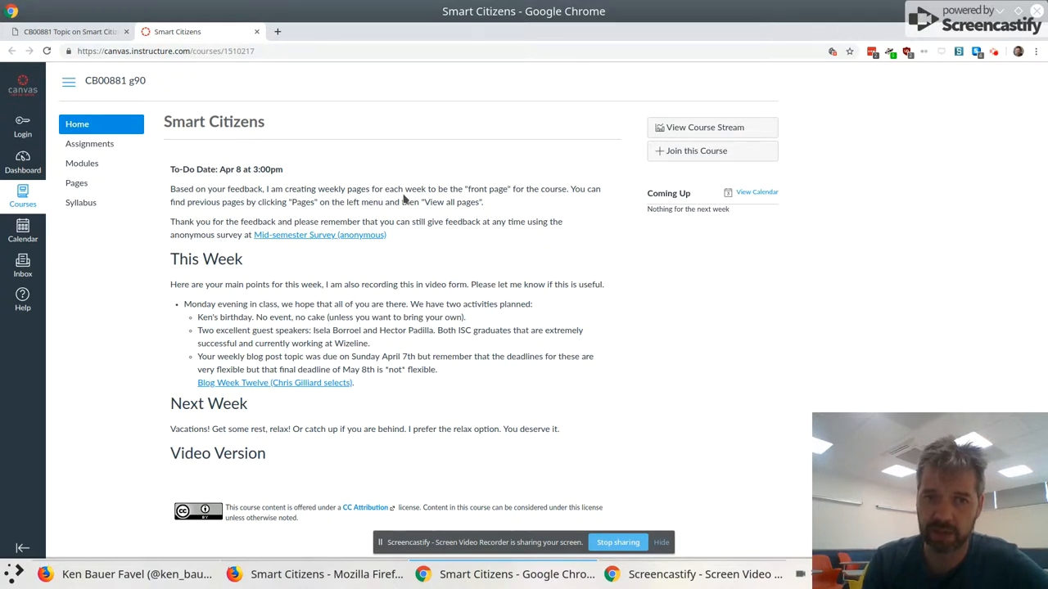
mouse_move(252, 190)
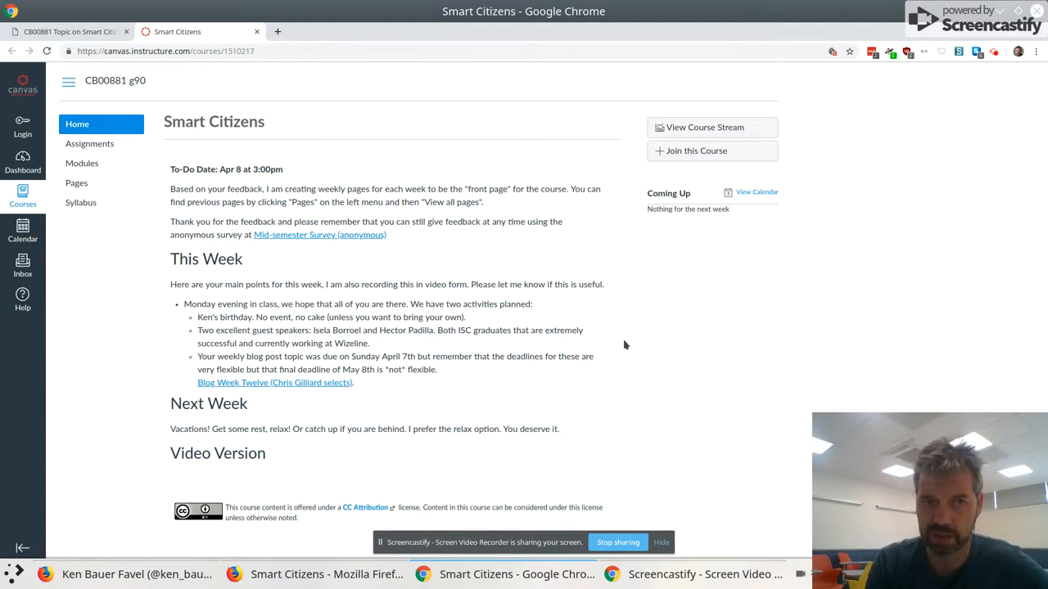
mouse_move(663, 439)
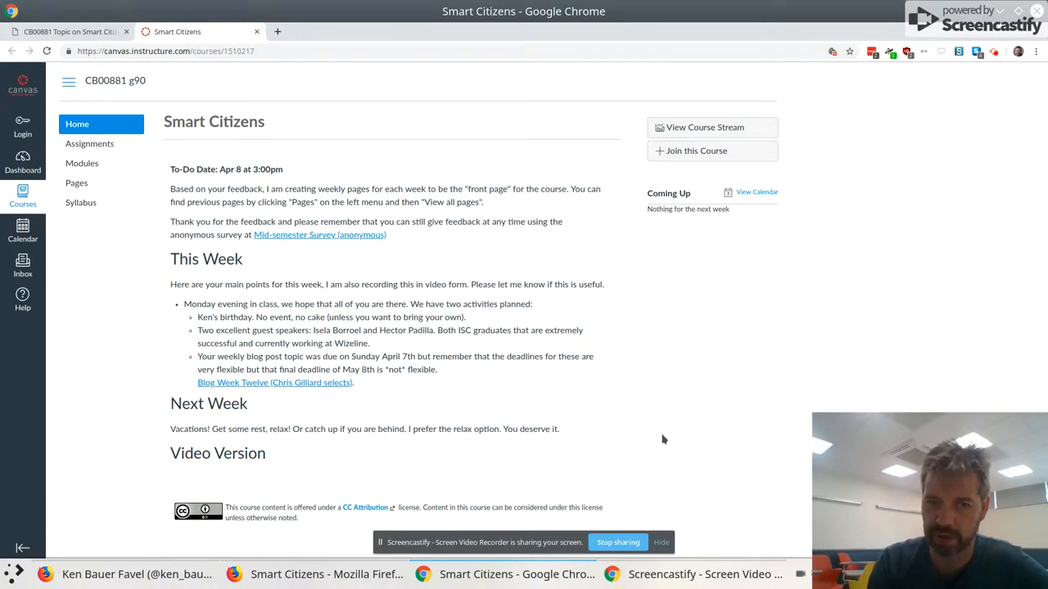
mouse_move(481, 408)
type("#")
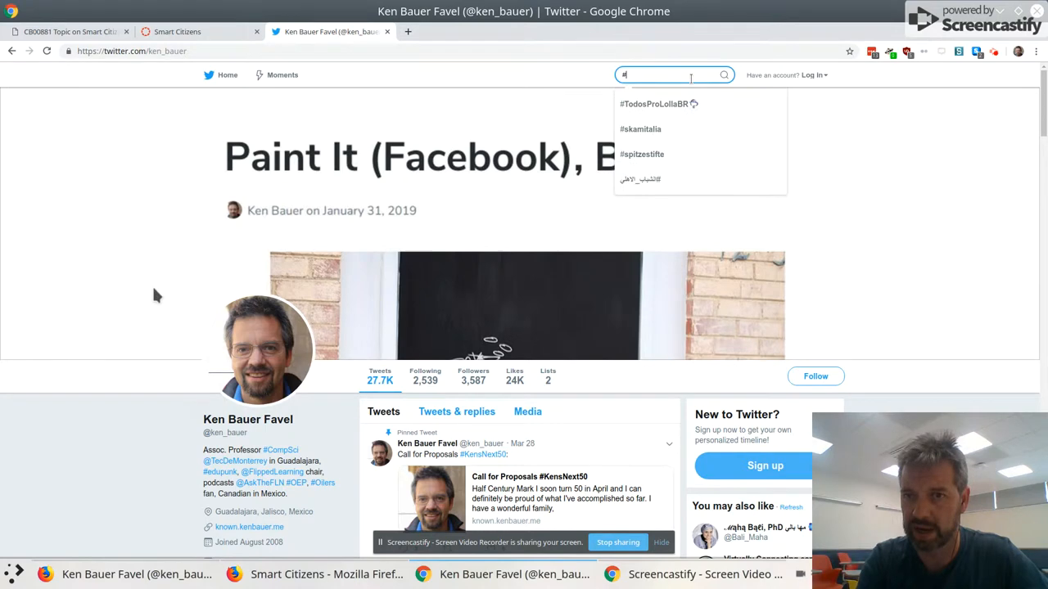
Search Twitter for 'SmartCitizens' to list the hashtag's accounts and tweets.
type("SmartCitizens")
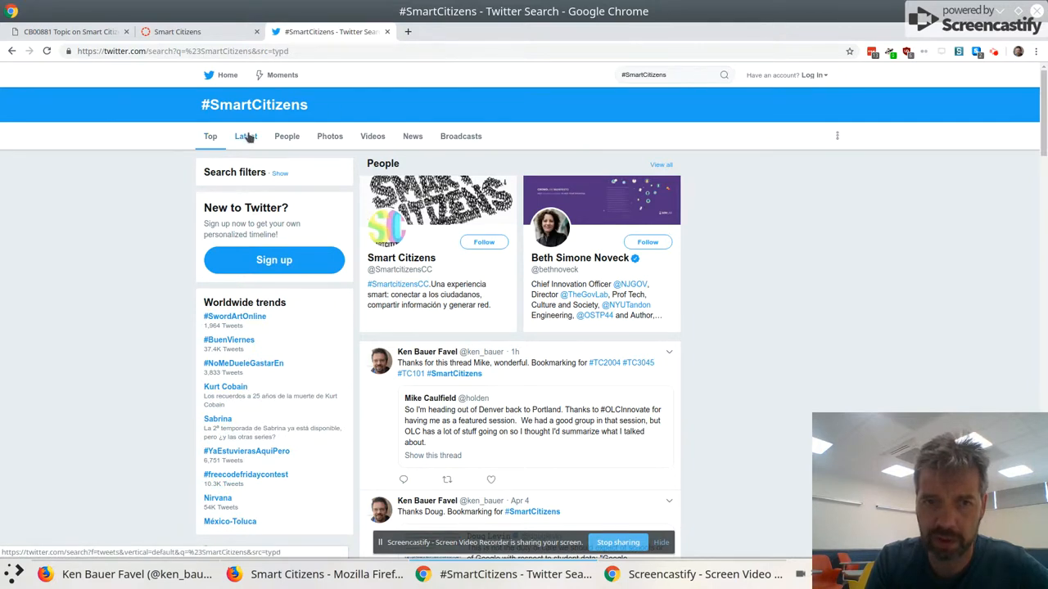
Switch the #SmartCitizens search to Latest and scroll through Ken's recent tweets.
left_click(245, 135)
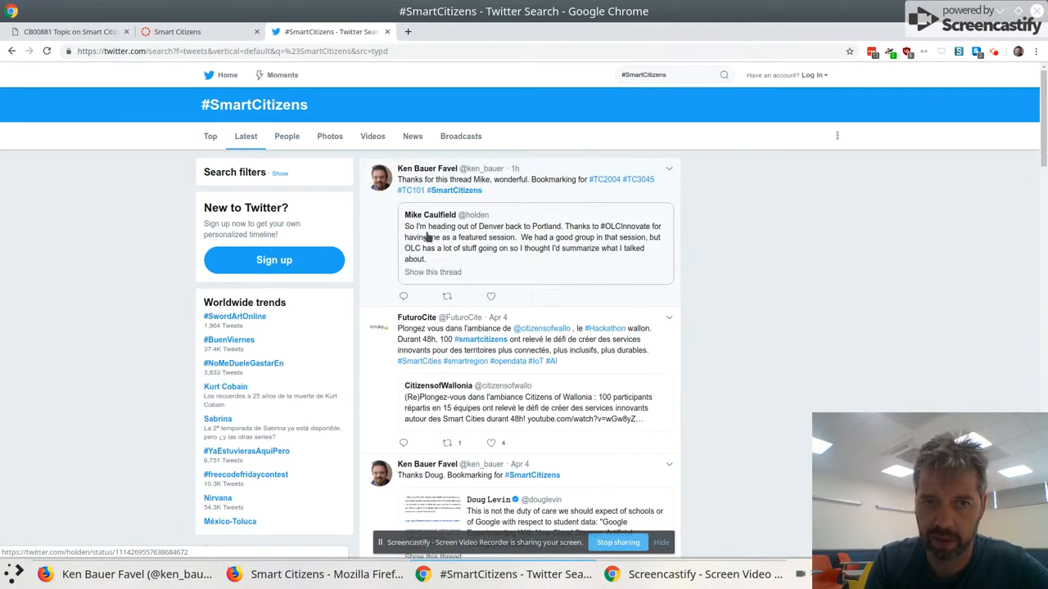
scroll("down", 3)
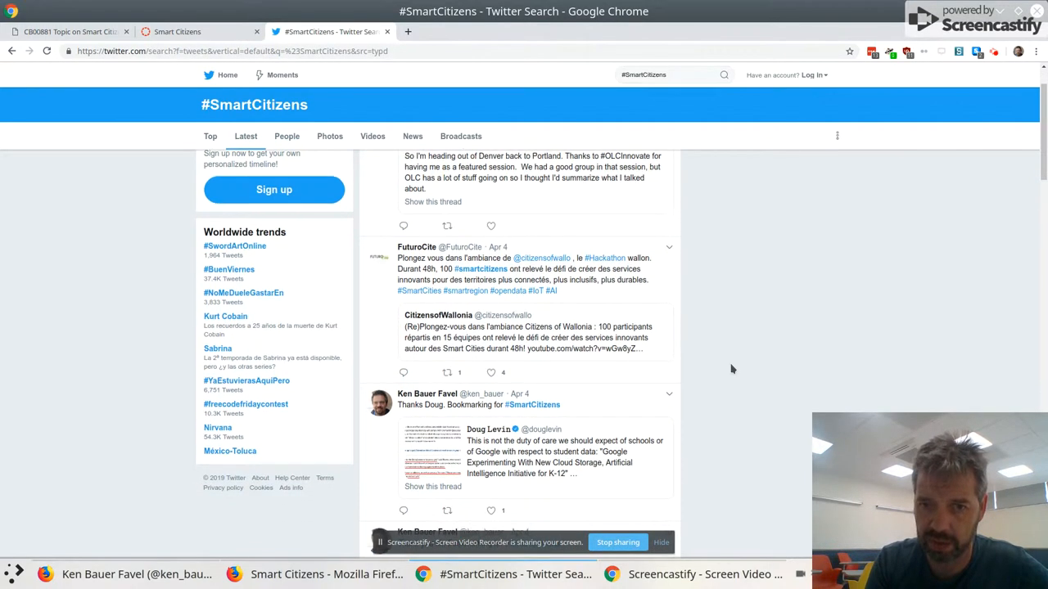
scroll("down", 3)
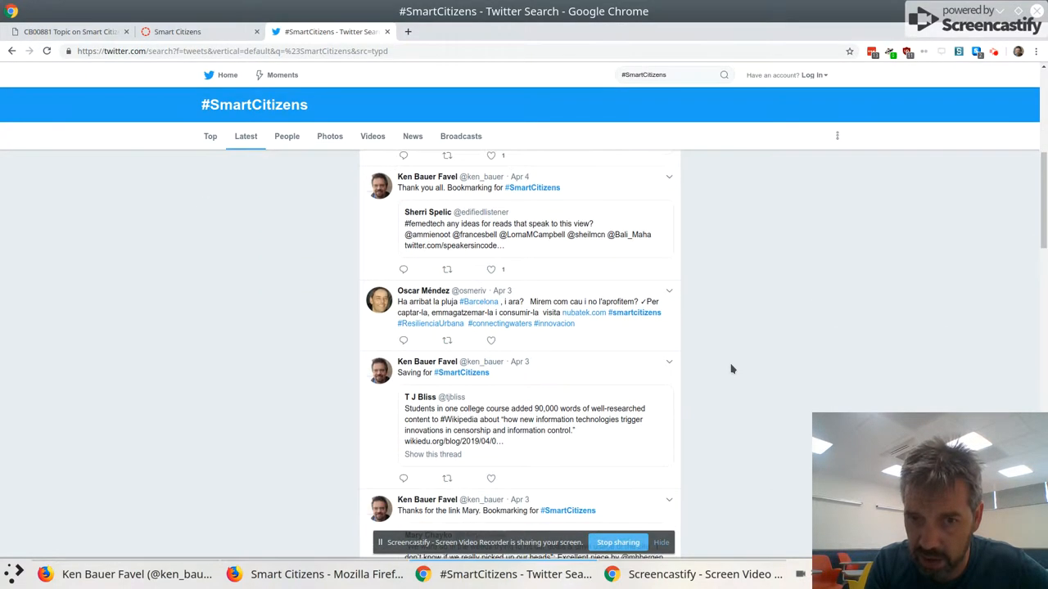
scroll("down", 3)
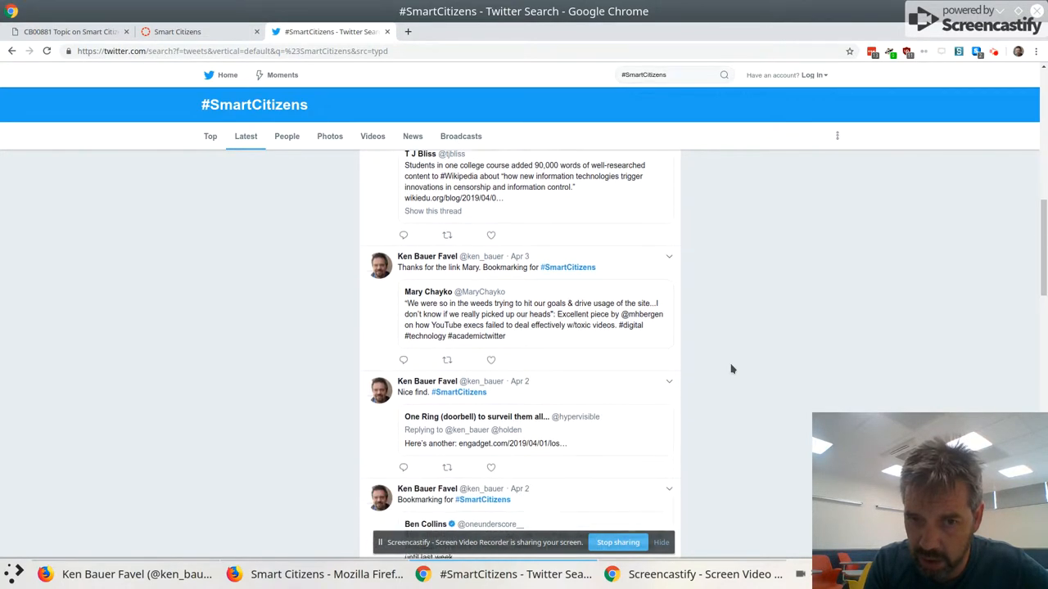
scroll("down", 3)
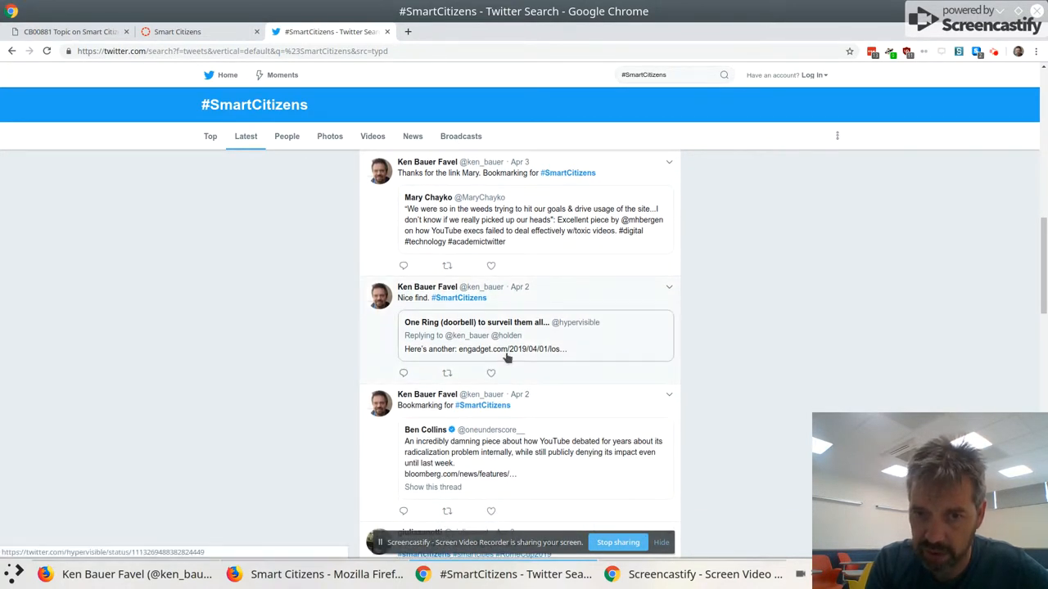
View the 'One Ring (doorbell) to surveil them all' tweet with the LA County article link.
left_click(508, 336)
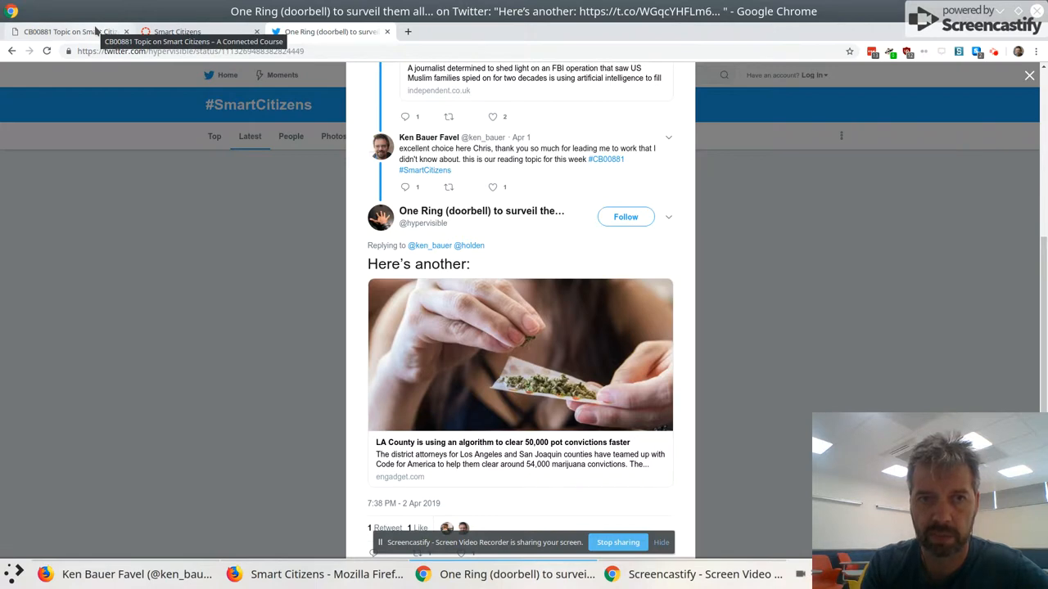
Switch to the Smart Citizens tab to show the Canvas home page's weekly sections again.
left_click(177, 31)
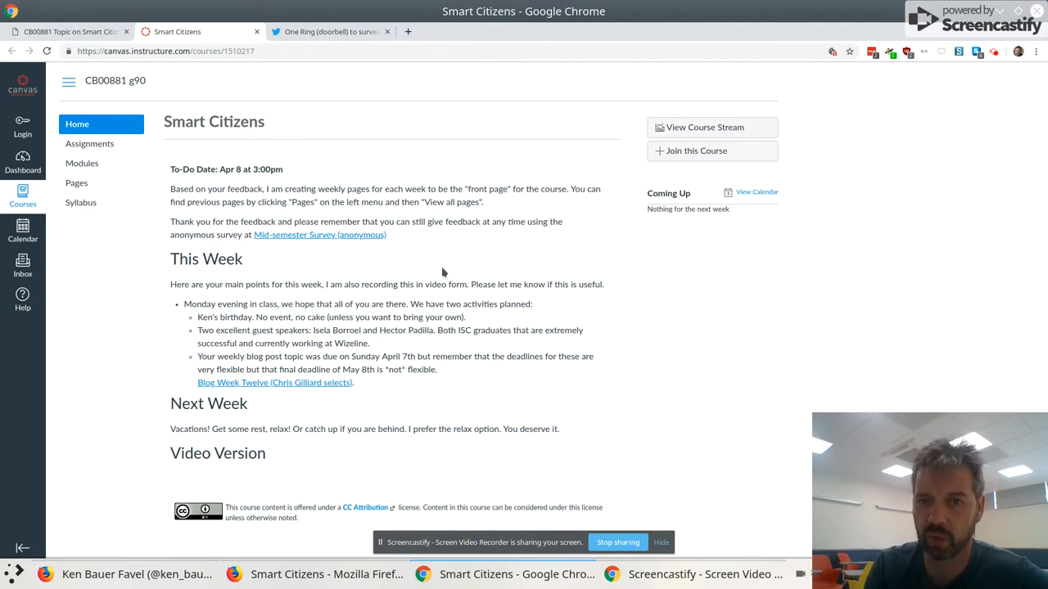
mouse_move(236, 164)
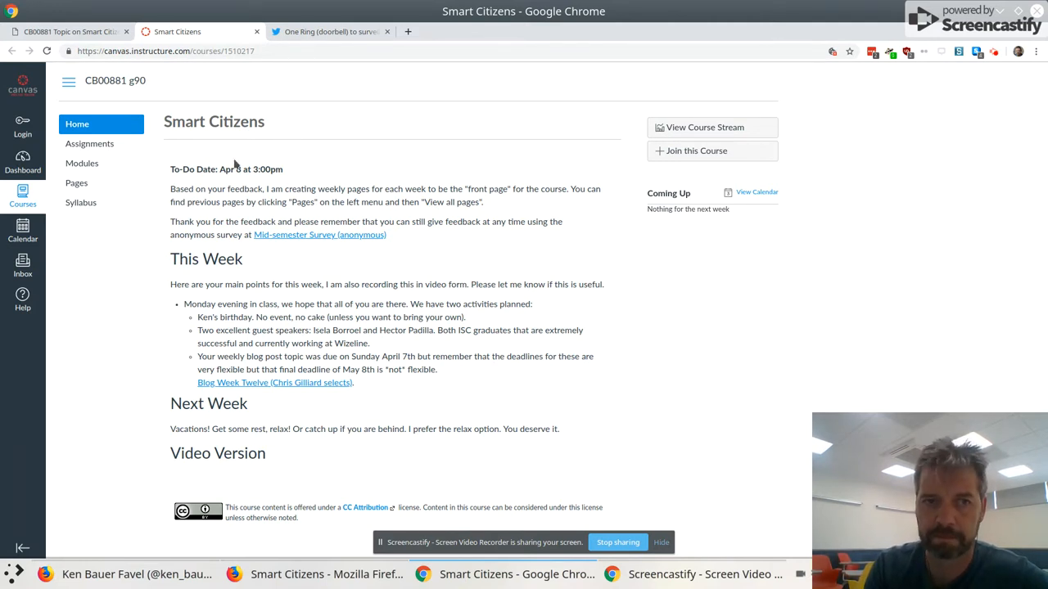